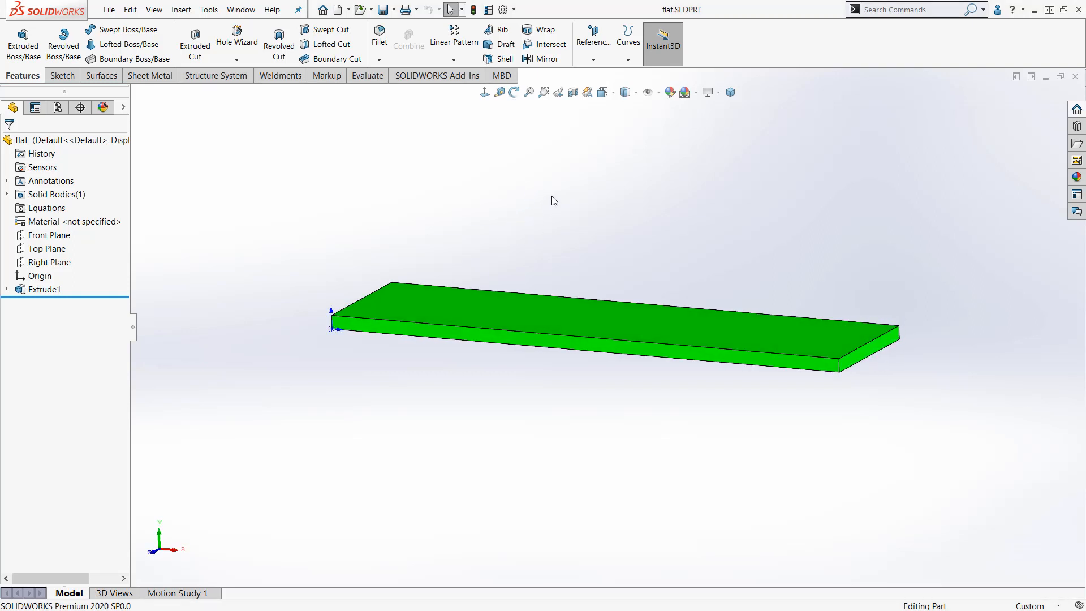
pyautogui.moveTo(486, 133)
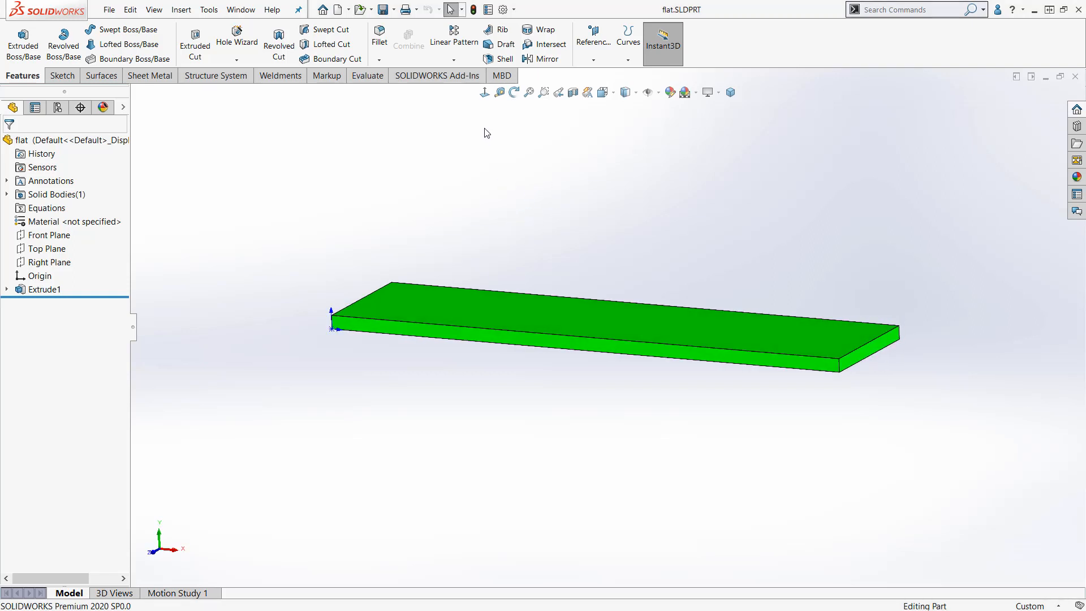
pyautogui.moveTo(503, 9)
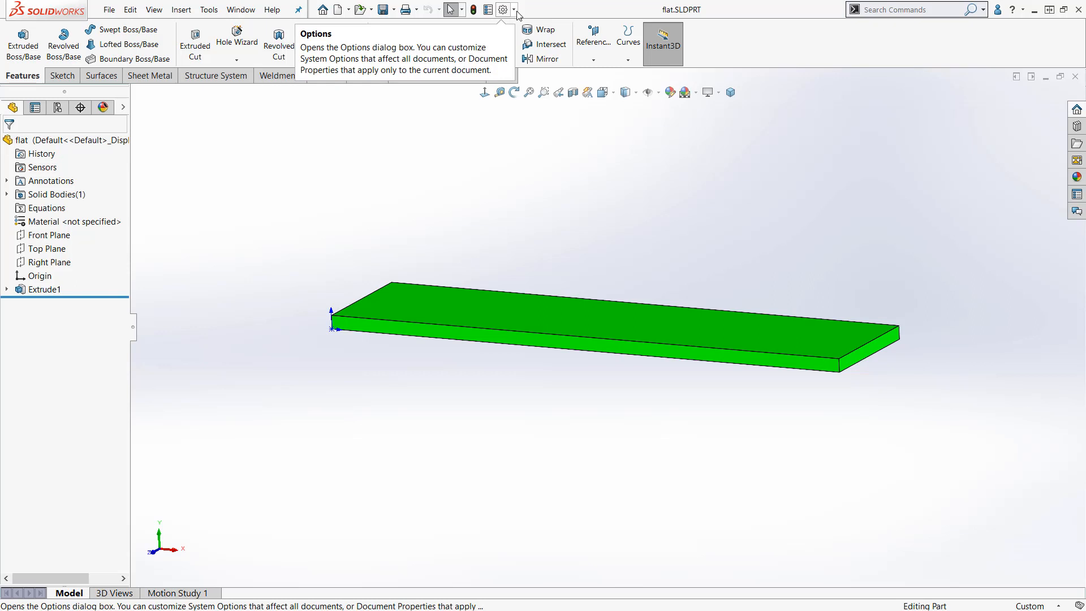
# Expand the Options gear dropdown listing Options, Customize and Add-Ins
pyautogui.click(517, 12)
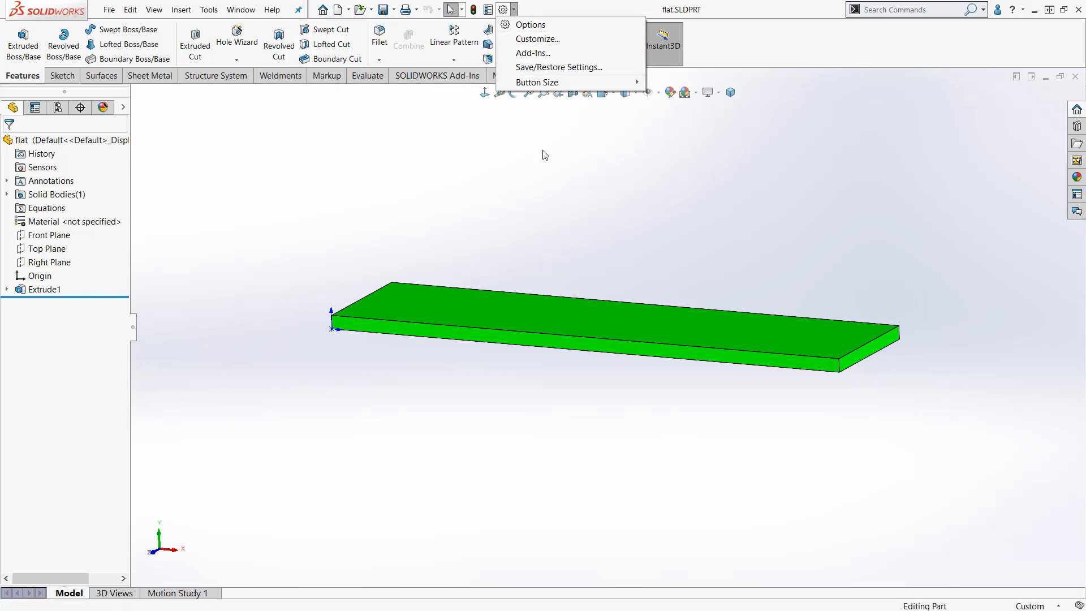
pyautogui.moveTo(532, 53)
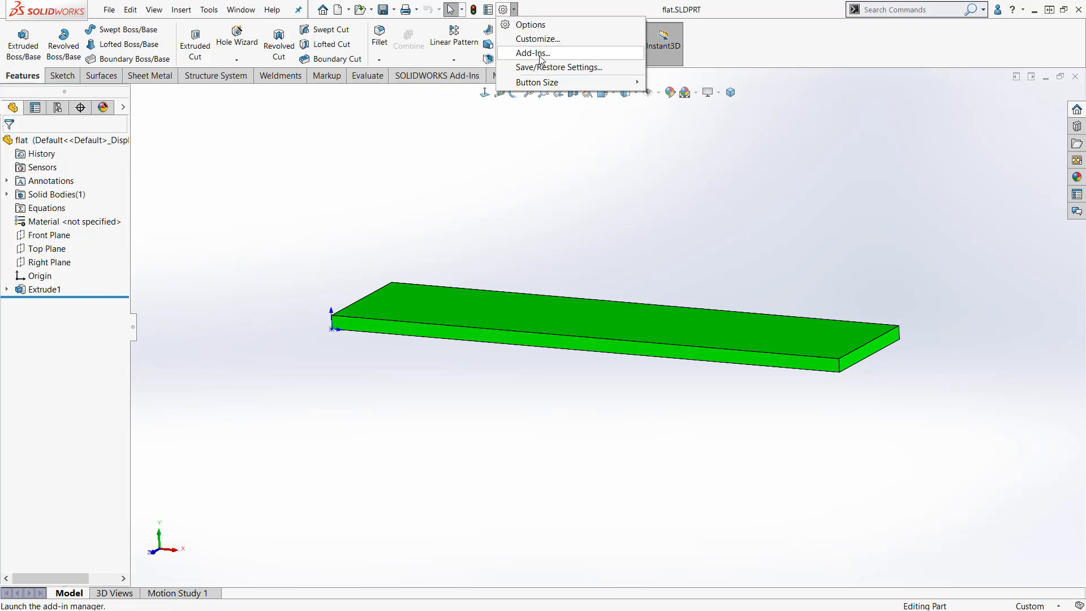
# Enable the SOLIDWORKS Simulation add-in in the Add-Ins dialog and confirm with OK
pyautogui.click(529, 53)
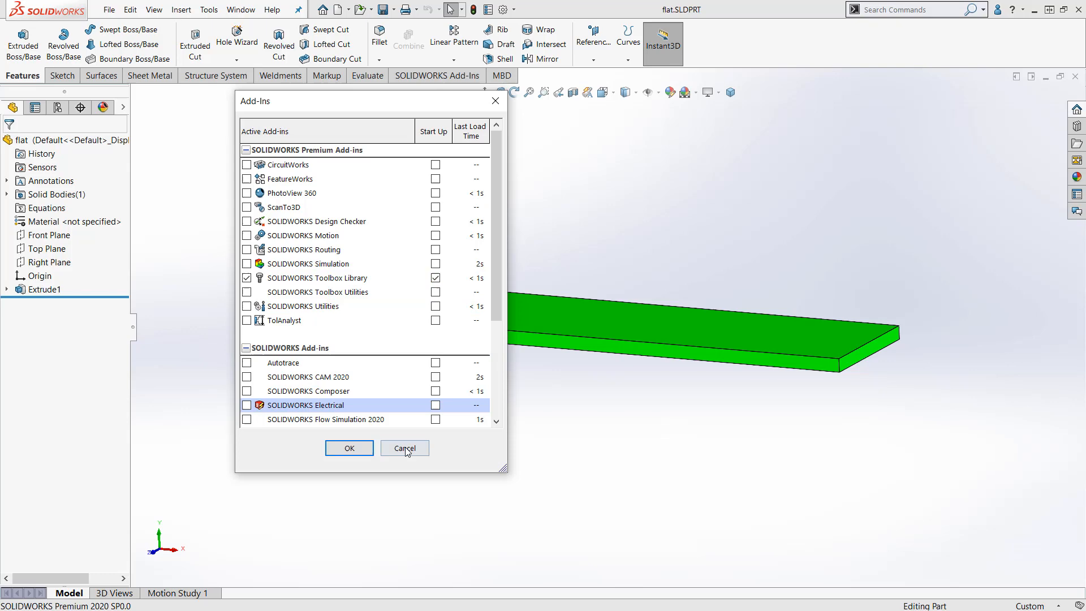
pyautogui.click(405, 447)
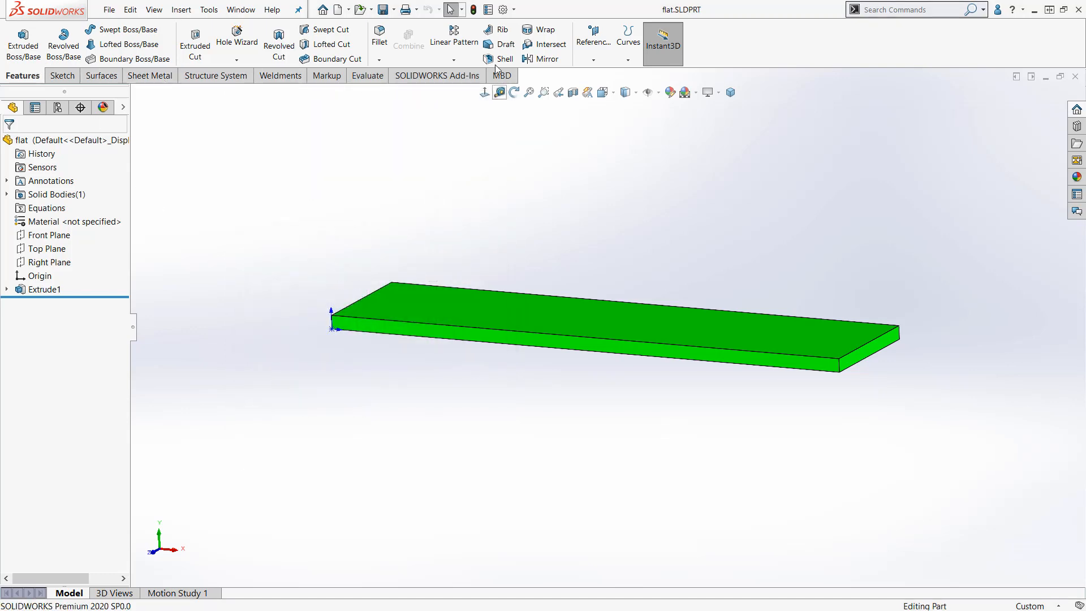
pyautogui.click(208, 9)
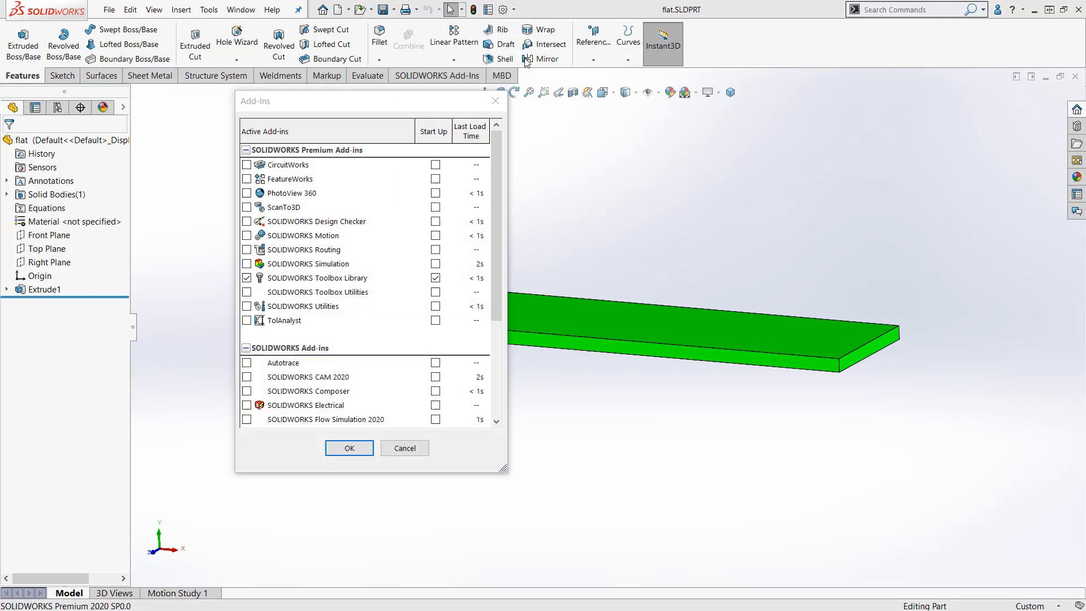
pyautogui.click(247, 263)
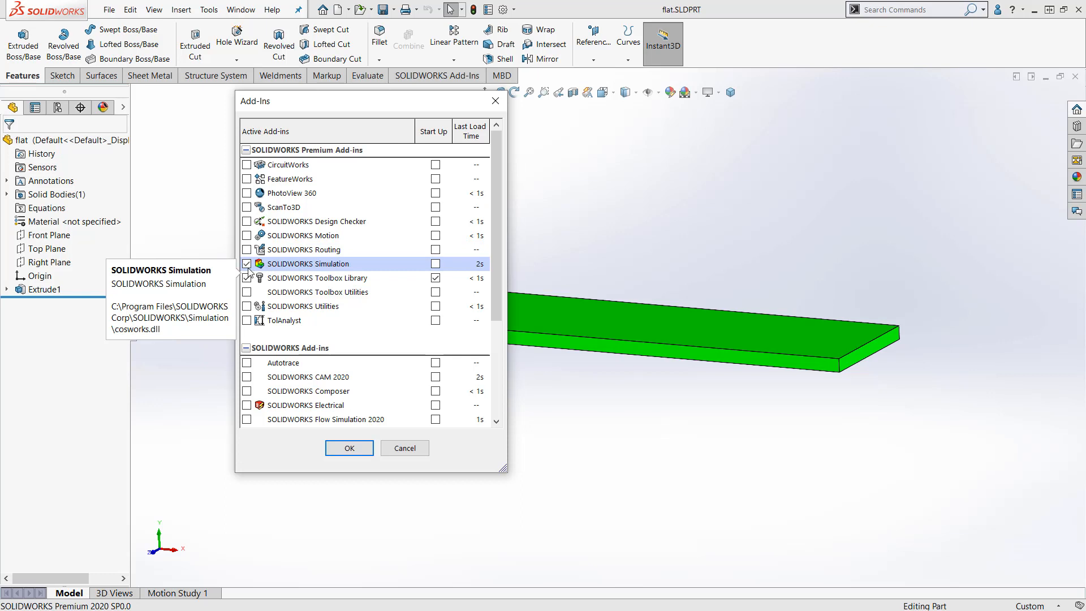
pyautogui.click(349, 448)
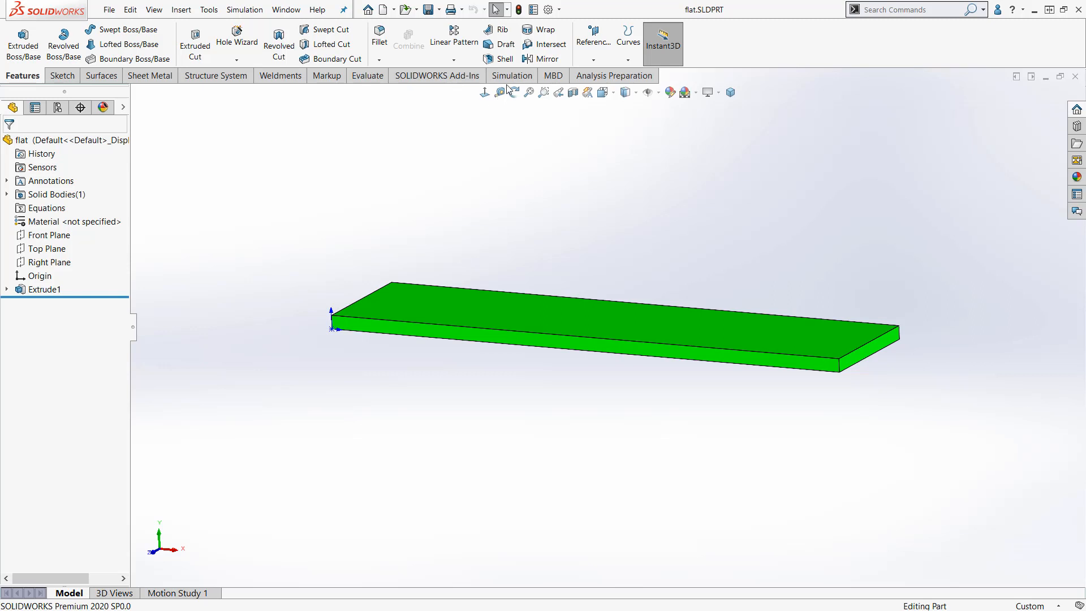
# Switch to the new Simulation ribbon tab, then review the Add-Ins list and cancel without changes
pyautogui.click(511, 76)
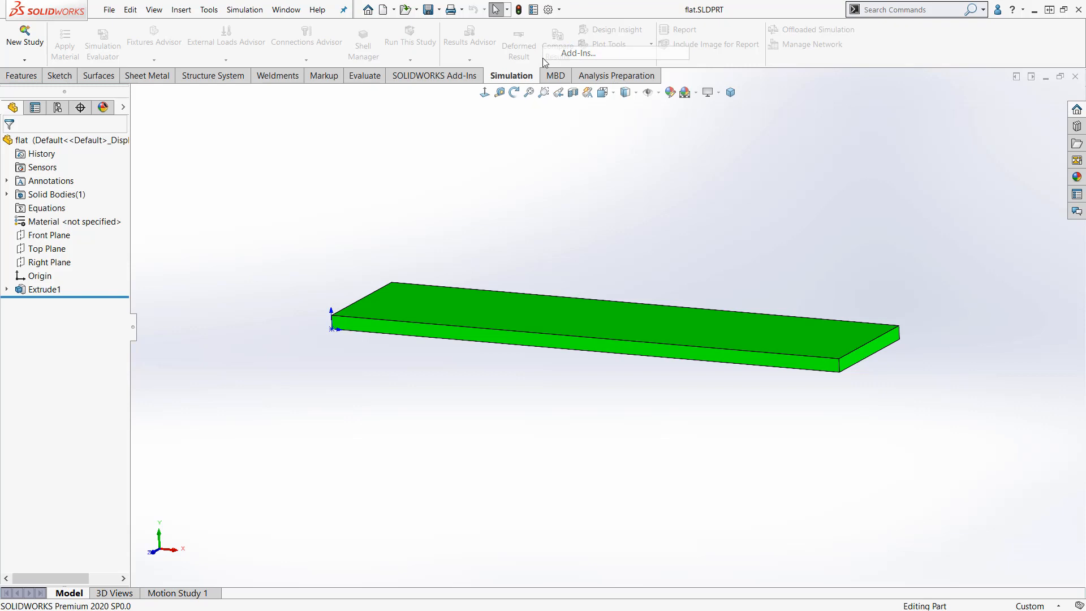
pyautogui.click(570, 53)
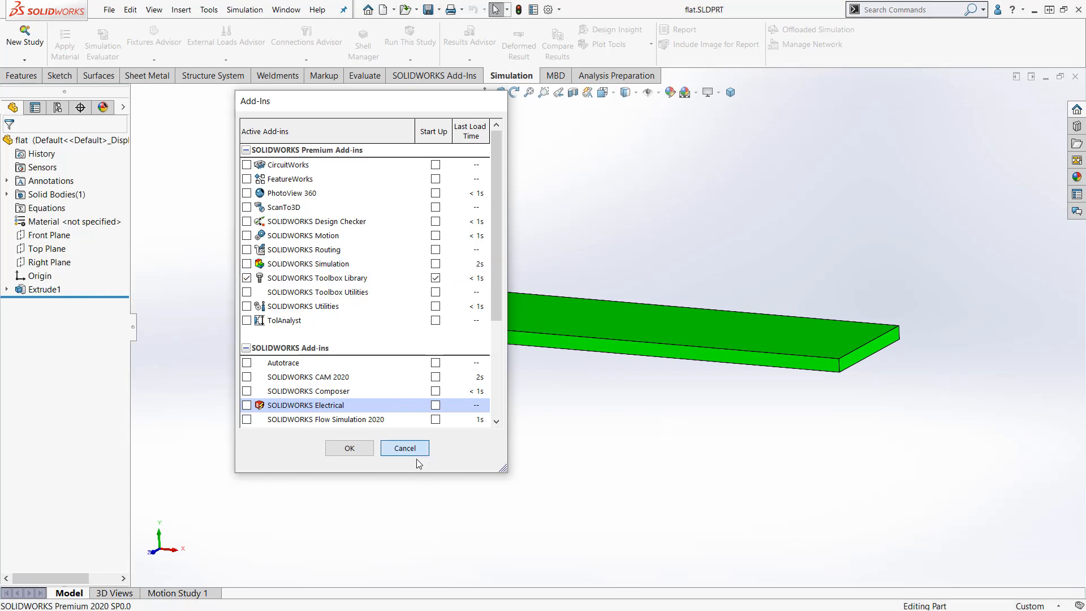
pyautogui.click(405, 448)
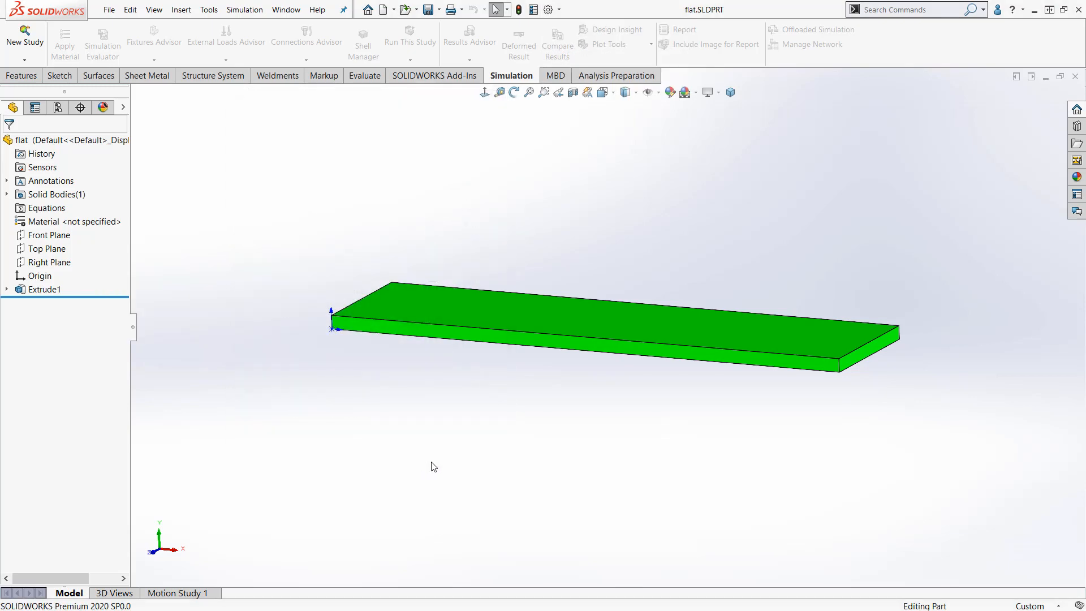
# Close the flat part, then re-enable the SOLIDWORKS Simulation add-in with no document open
pyautogui.click(22, 76)
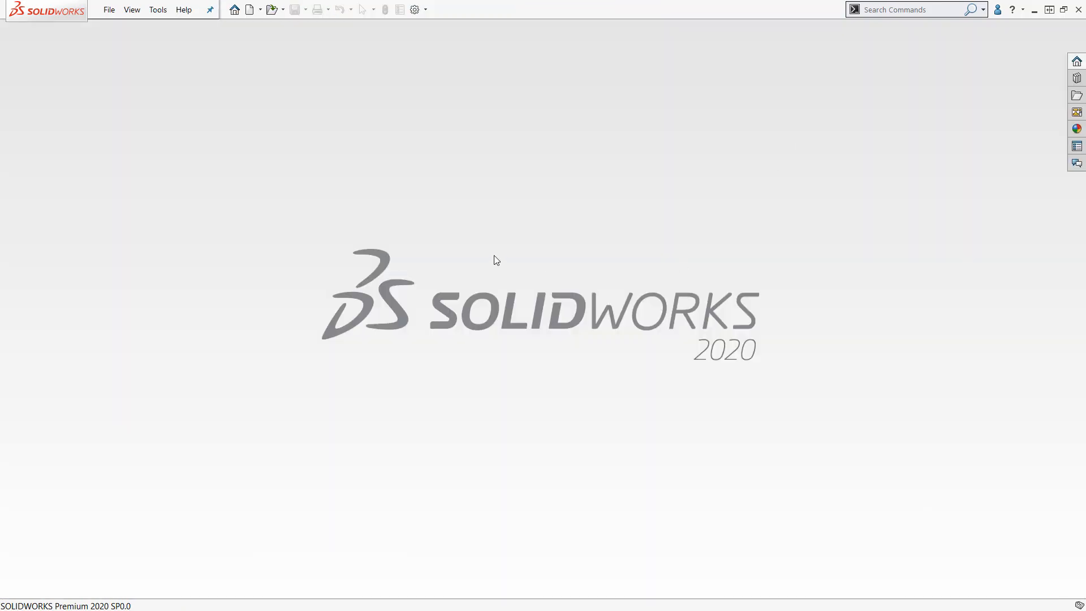
pyautogui.click(414, 9)
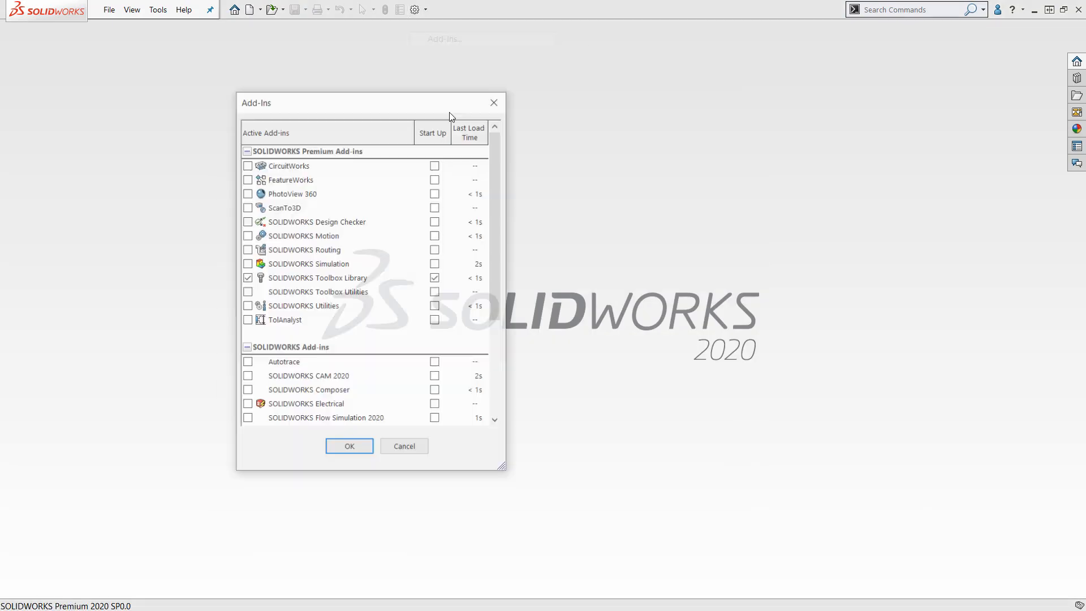
pyautogui.click(248, 263)
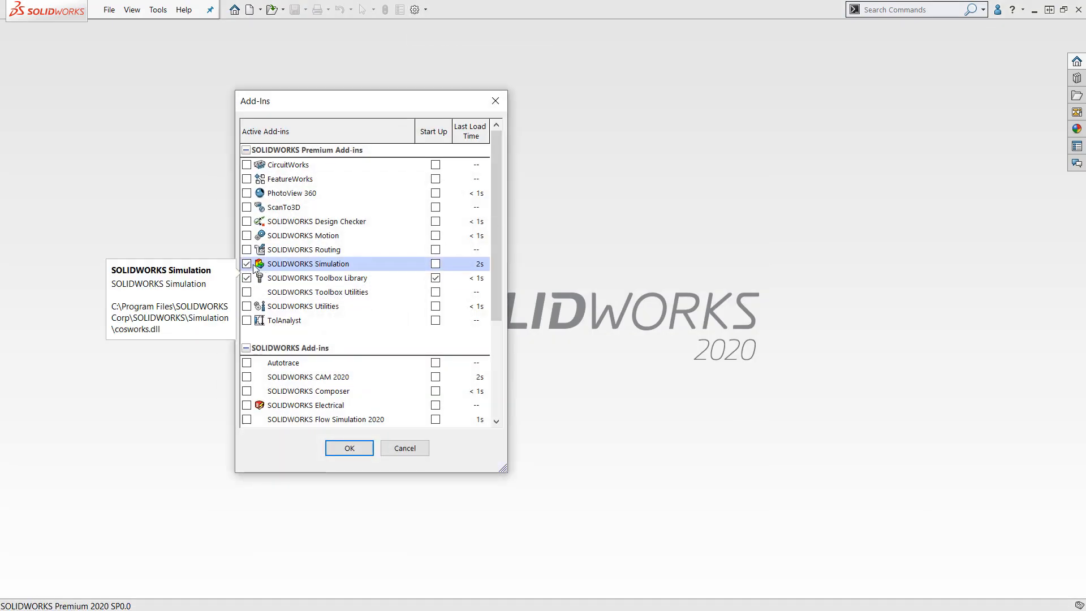
pyautogui.click(349, 448)
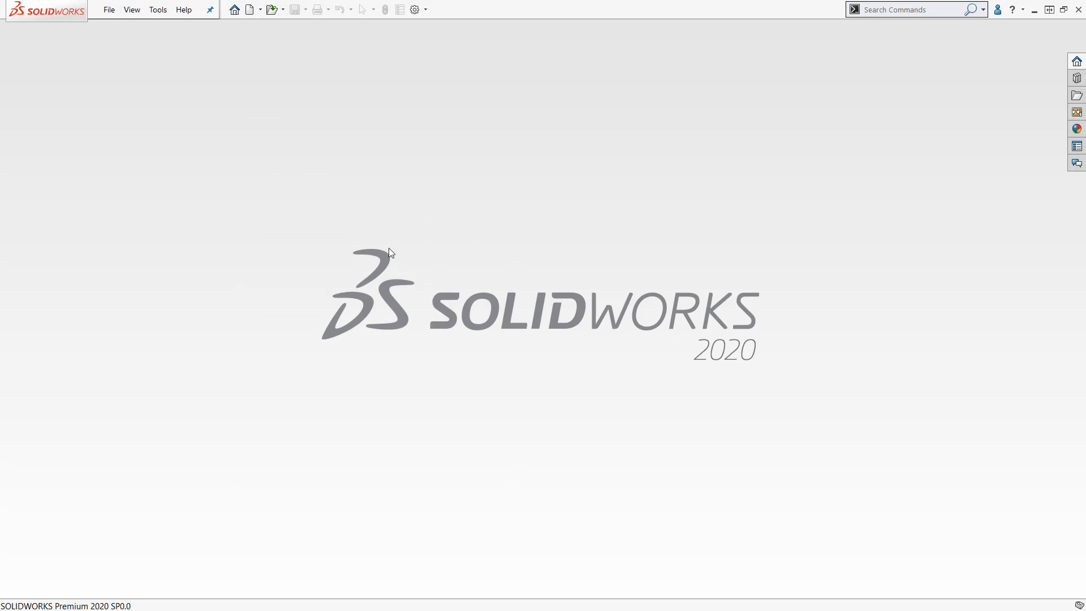